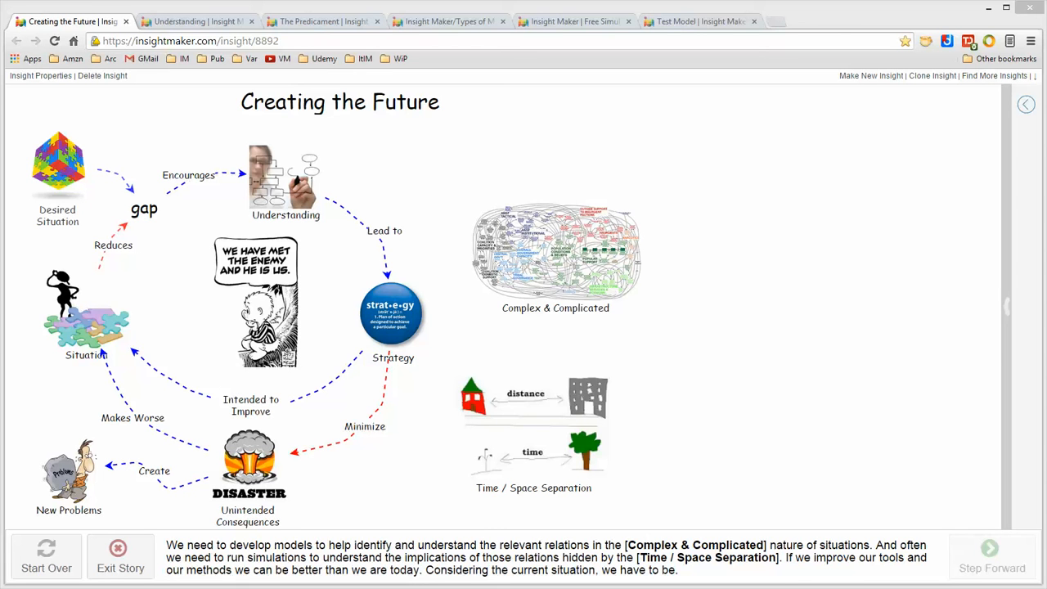
mouse_move(684, 150)
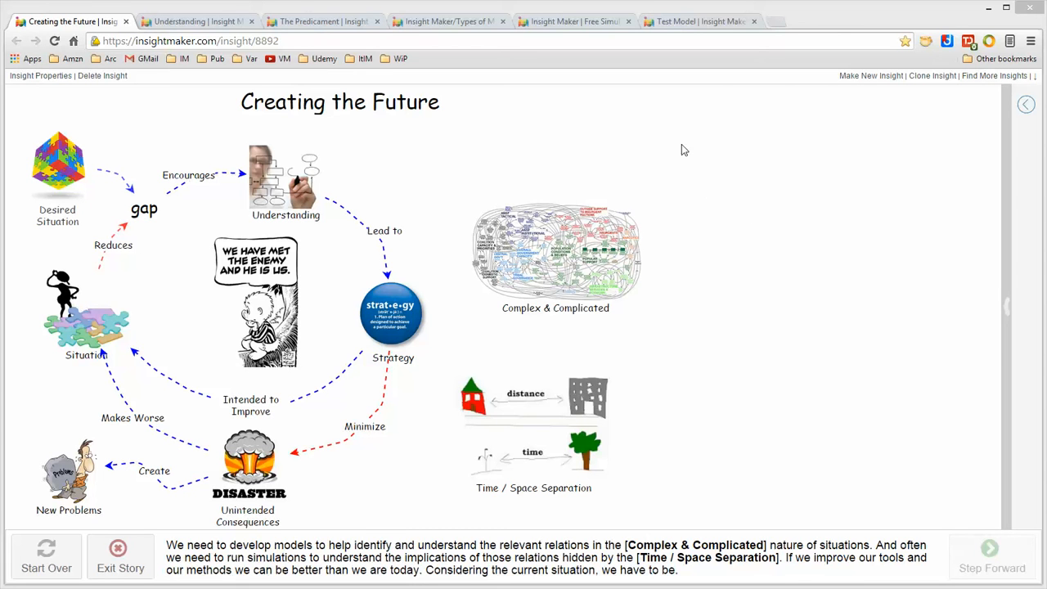
mouse_move(494, 163)
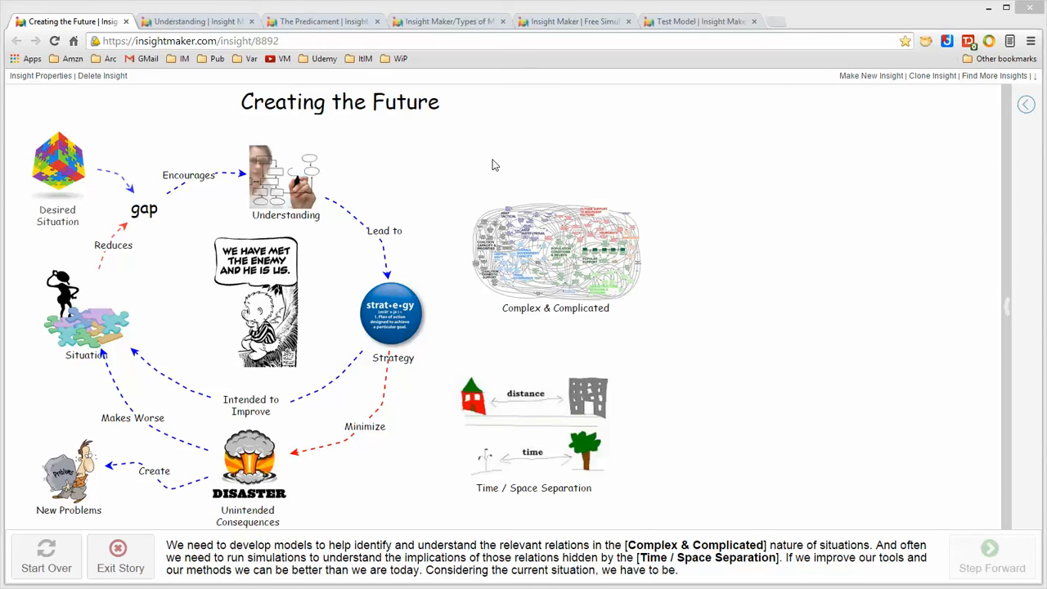
Step: Show the Understanding story model, then The Predicament story model about collaboration
left_click(196, 19)
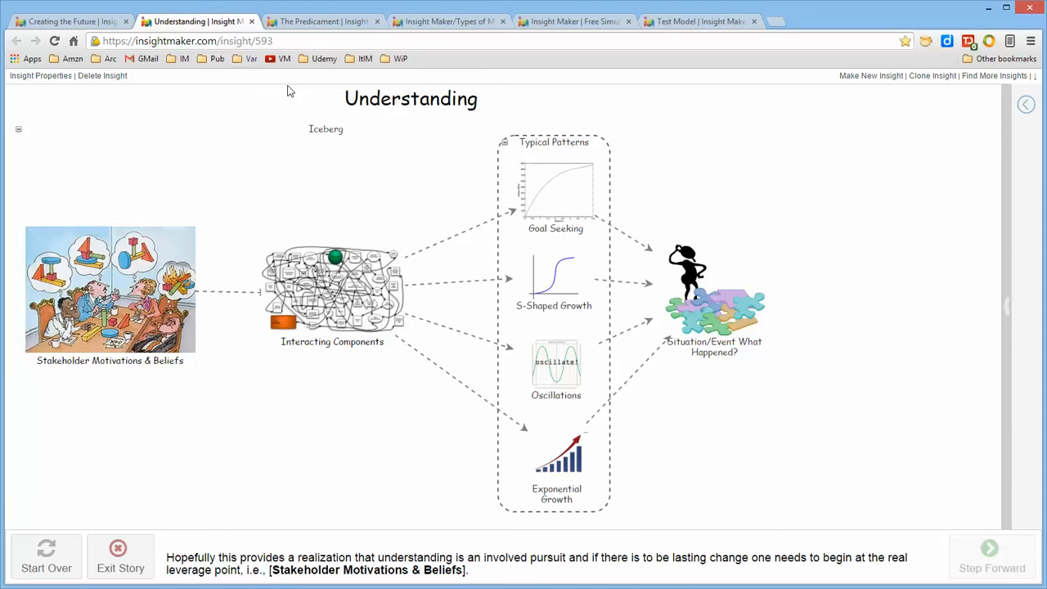
left_click(321, 19)
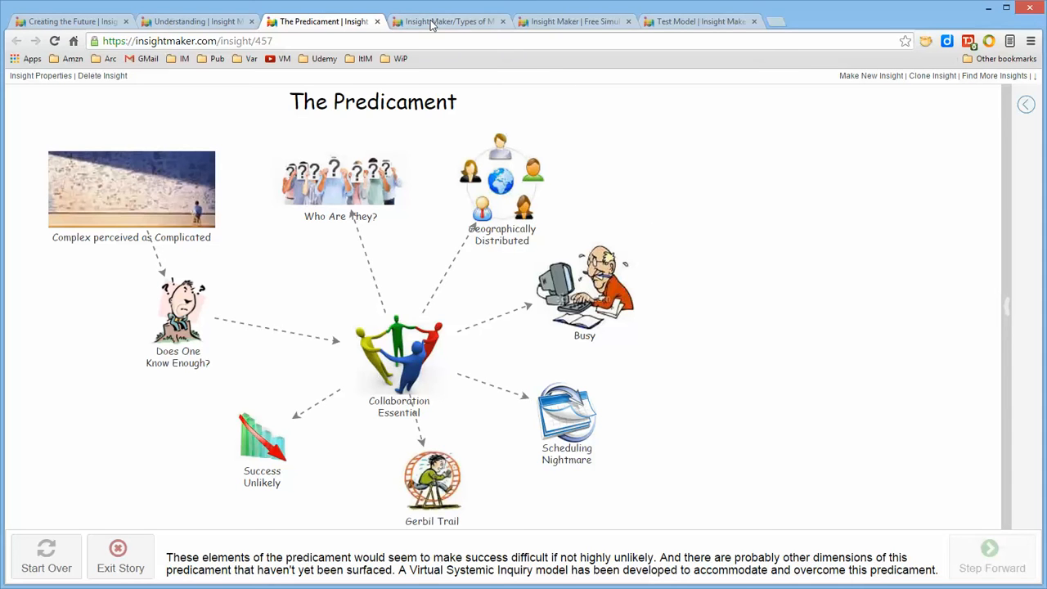
Step: Show the Types of Models insight with rich pictures, causal loops, stock and flow, agent-based
left_click(448, 19)
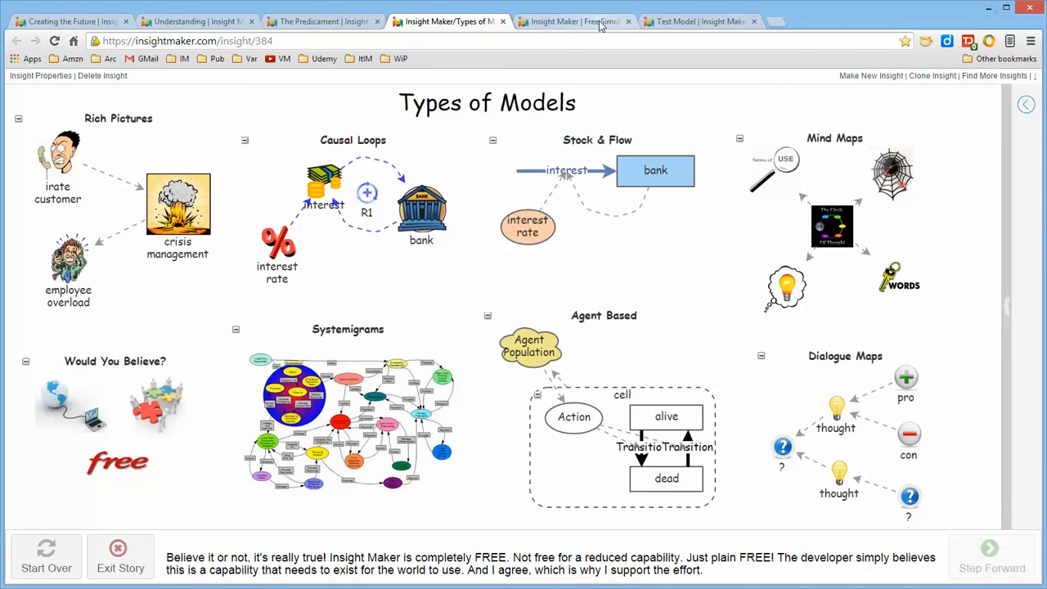
Step: Show the homepage introducing System Dynamics with the world population forecaster example
left_click(573, 22)
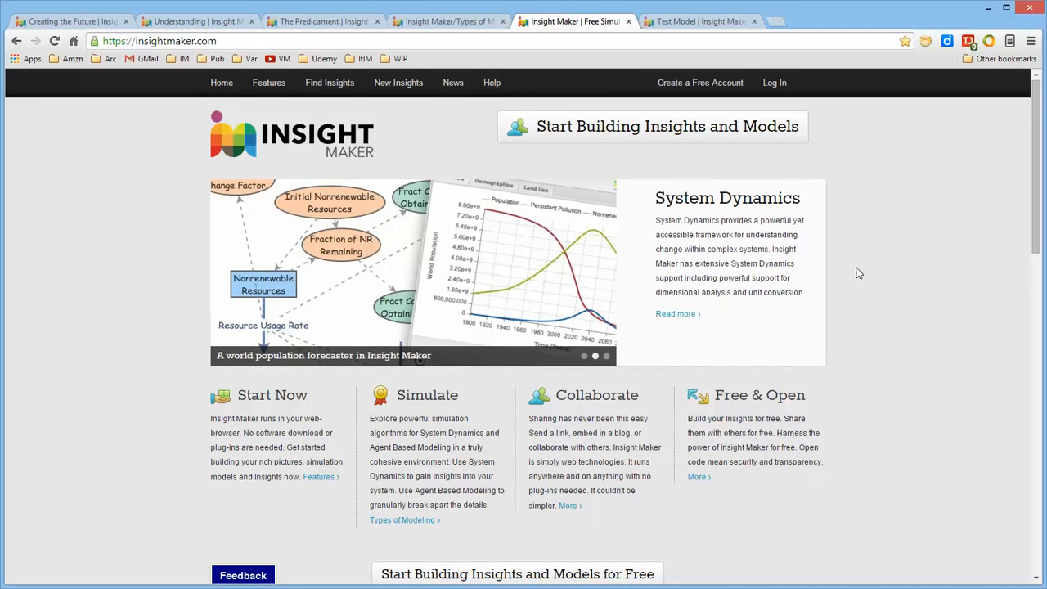
mouse_move(844, 252)
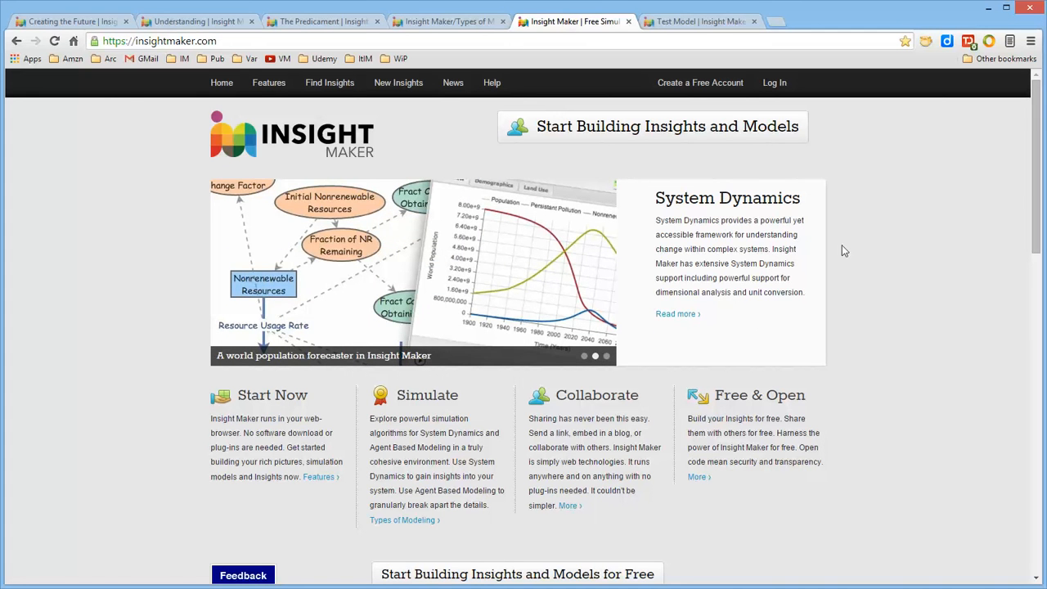
mouse_move(825, 162)
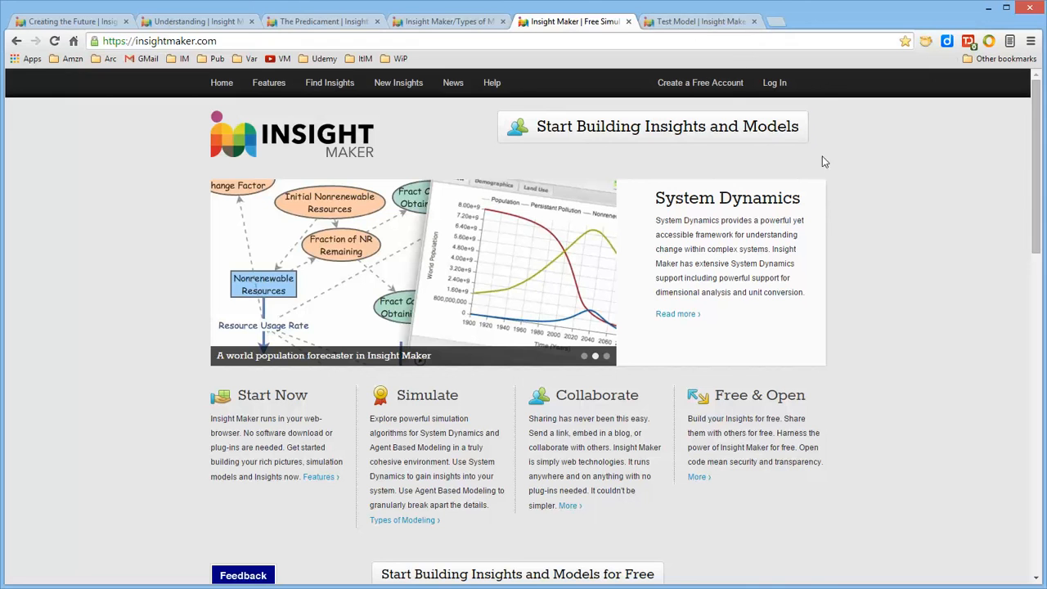
Step: Show the Test Model with stocks, a flow, agent population, action, state and variable
left_click(700, 20)
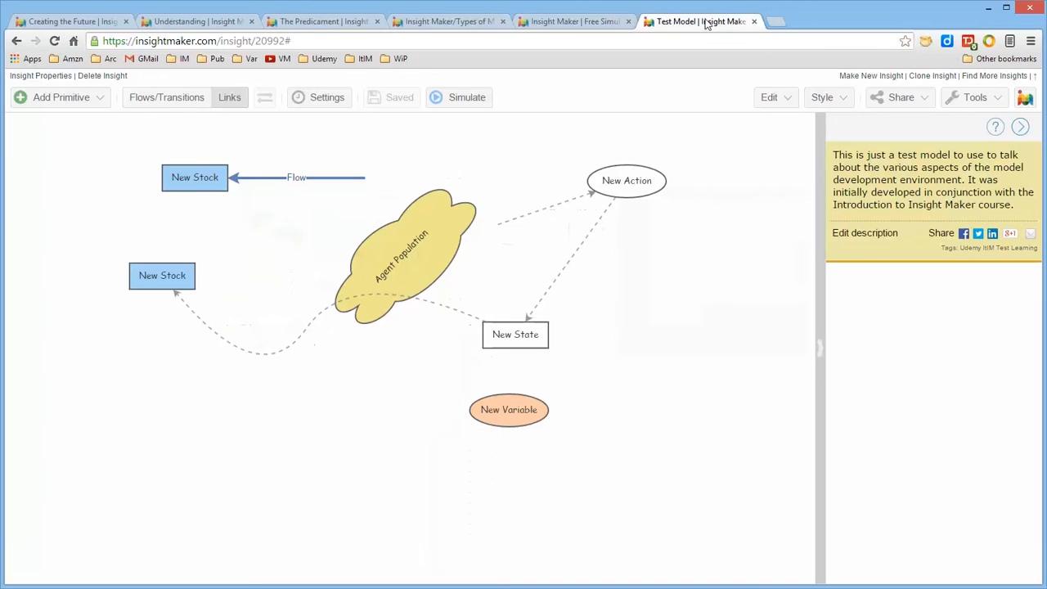
mouse_move(731, 261)
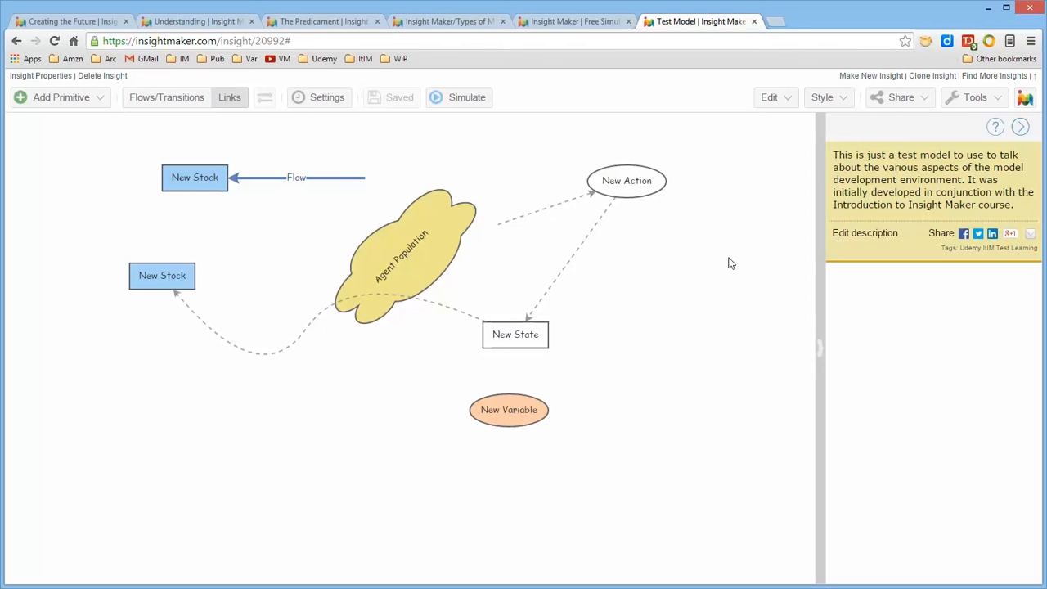
mouse_move(674, 339)
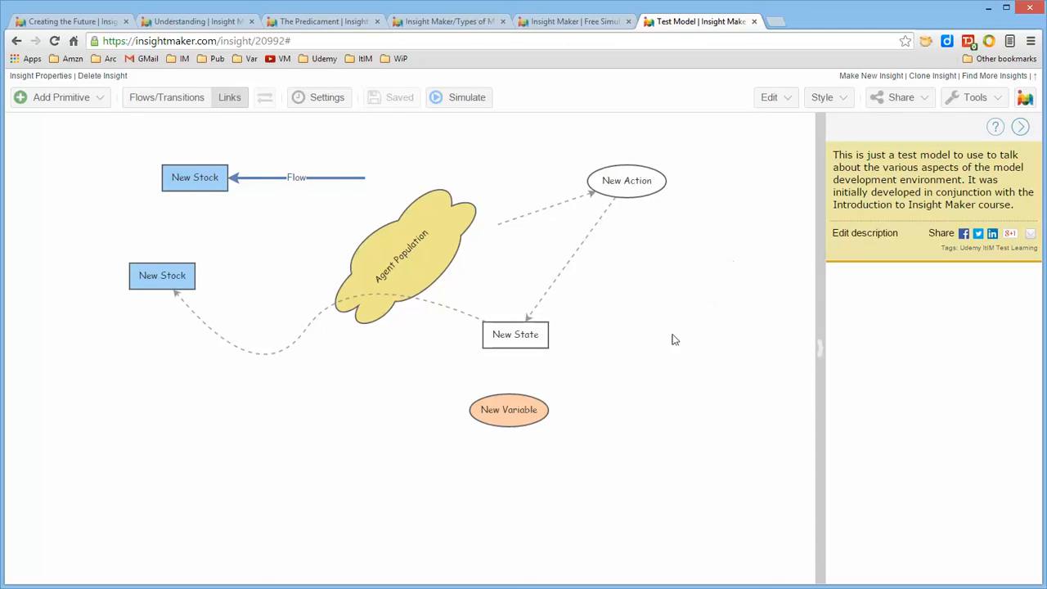